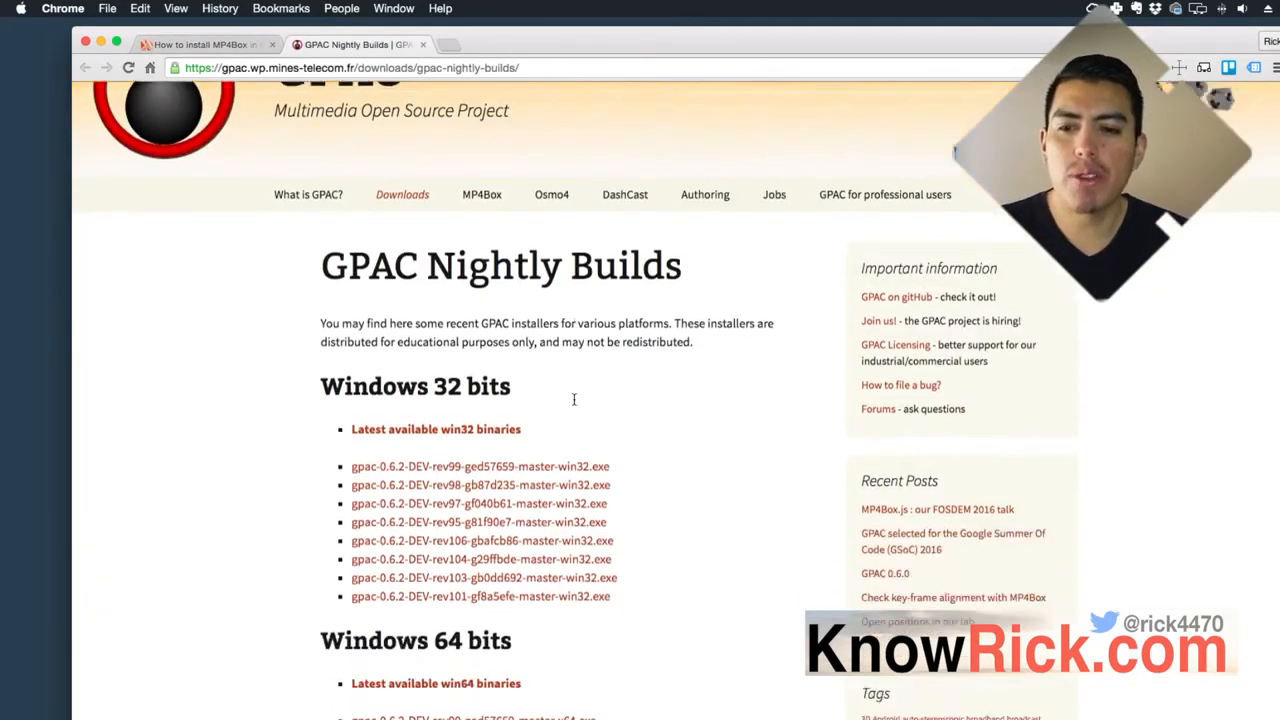
Scroll the GPAC Nightly Builds page down past the Windows and 32-bit sections to Mac OS X 64 bits.
scroll(down, 3)
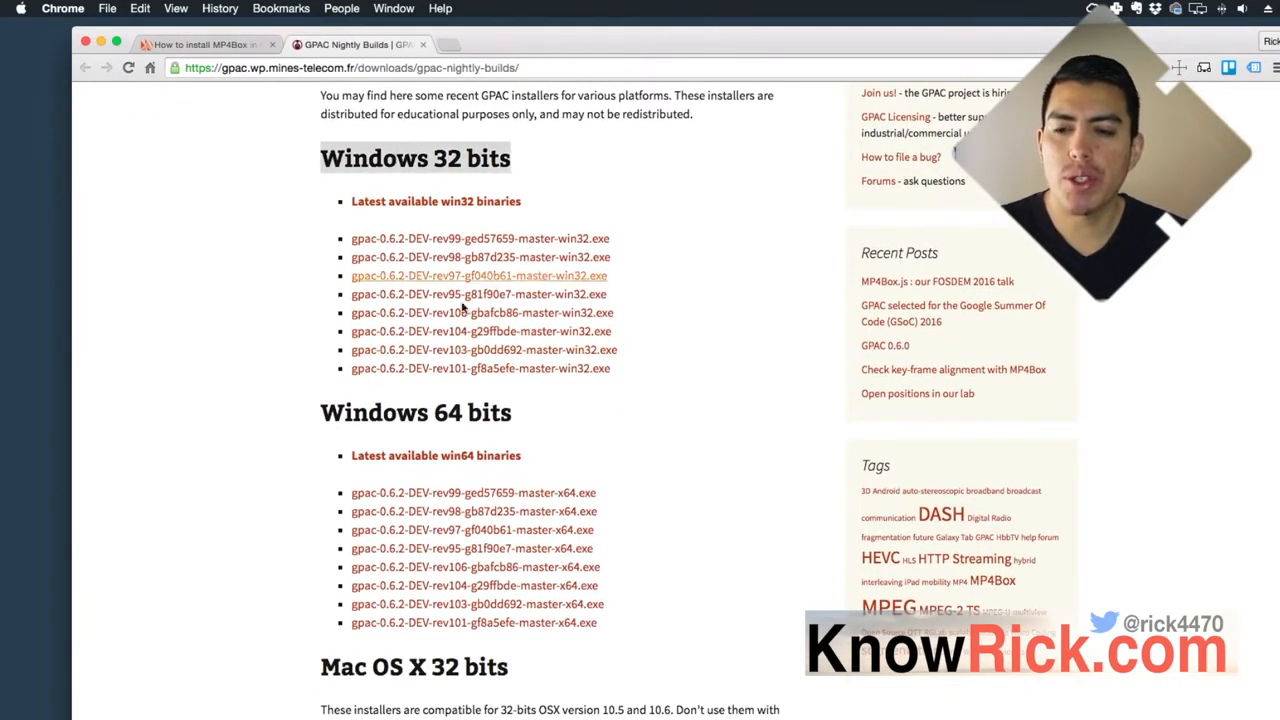
scroll(down, 3)
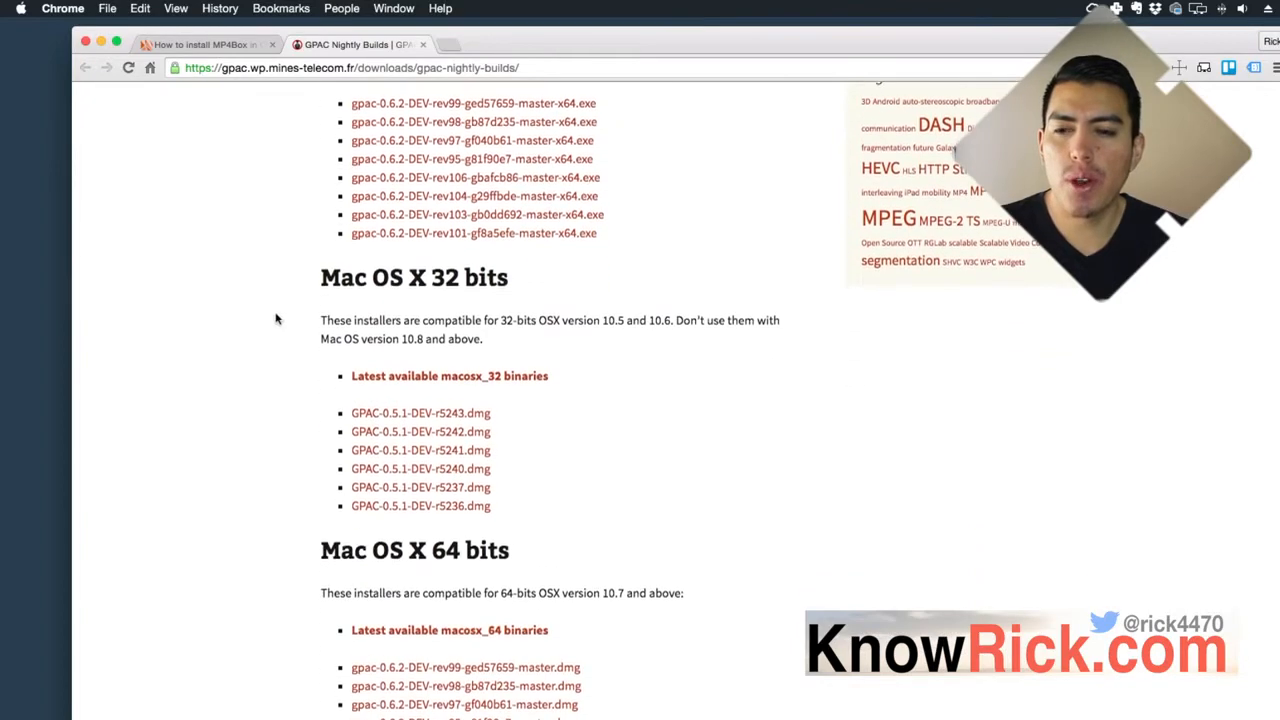
scroll(down, 3)
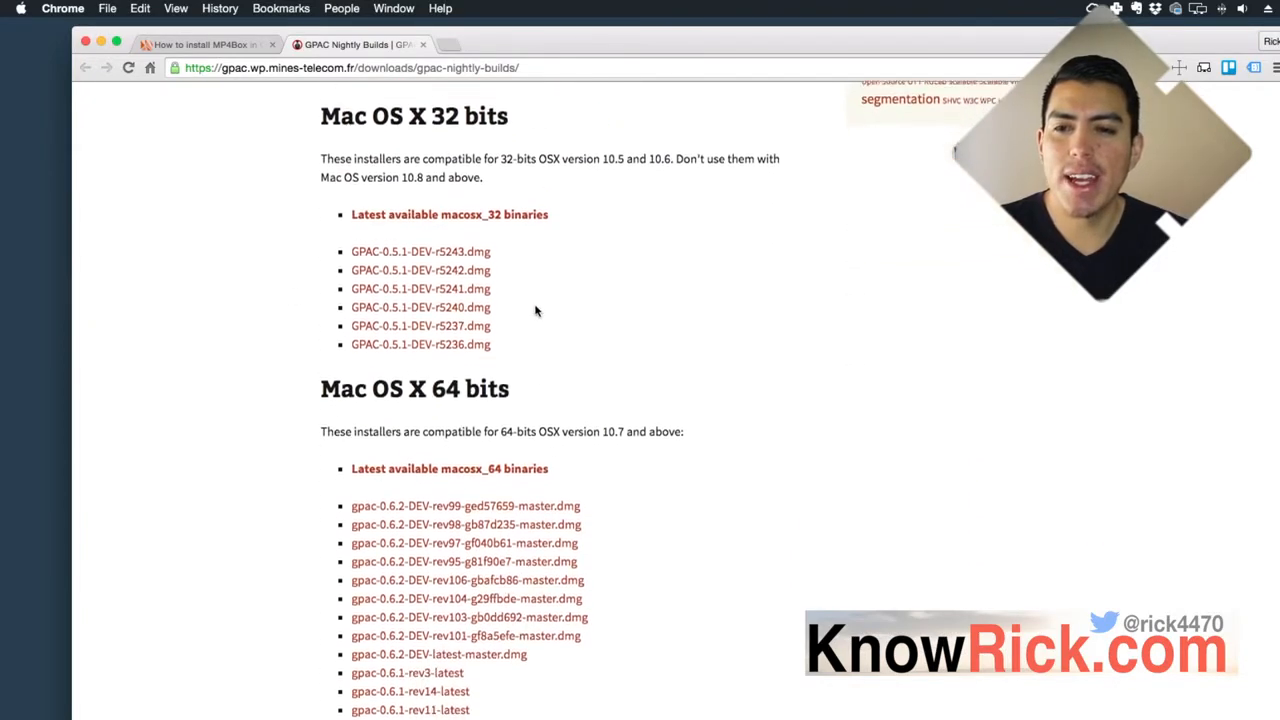
scroll(down, 3)
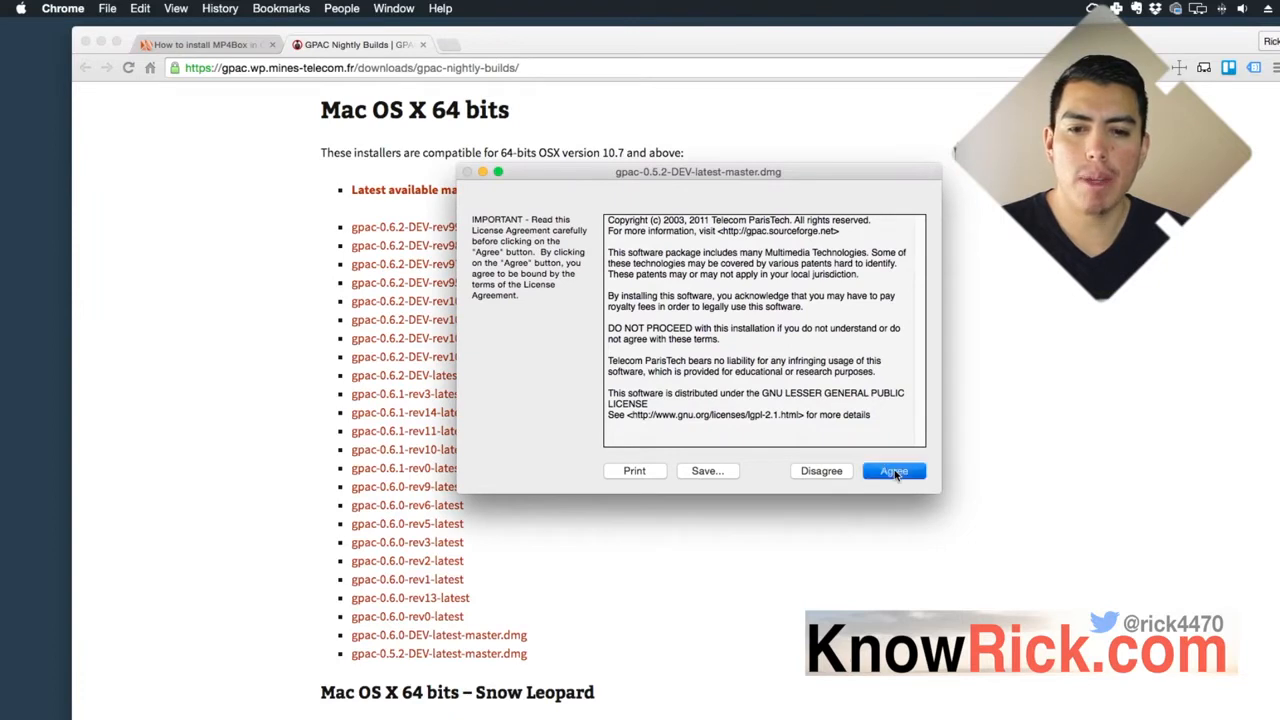
Agree to the GPAC license so the disk image mounts, then close the GPAC for OSX window.
click(892, 472)
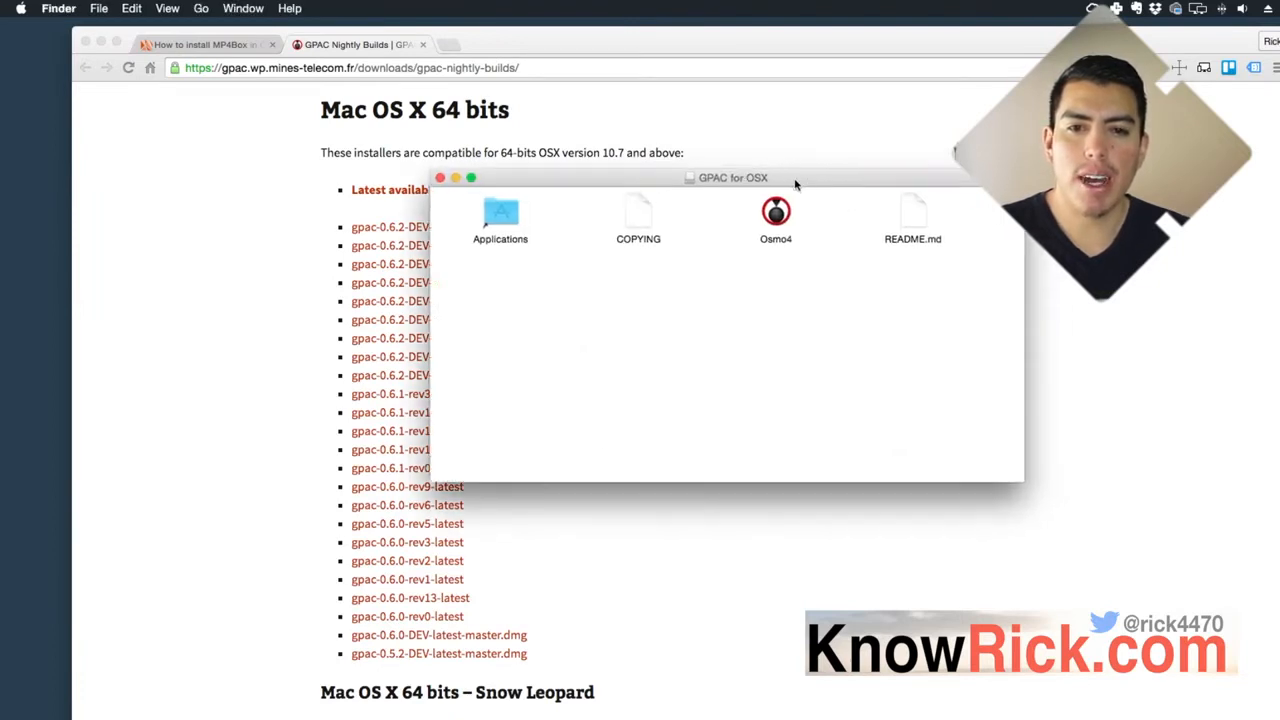
drag(732, 176, 754, 194)
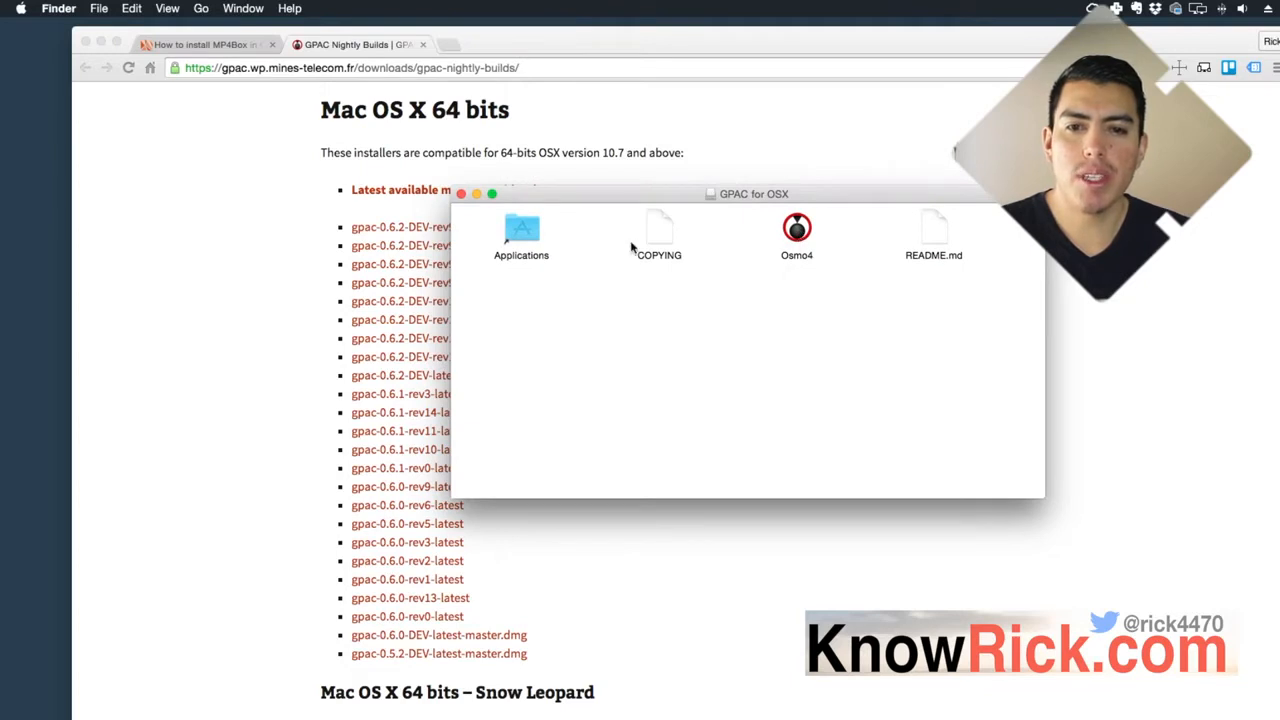
mouse_move(656, 240)
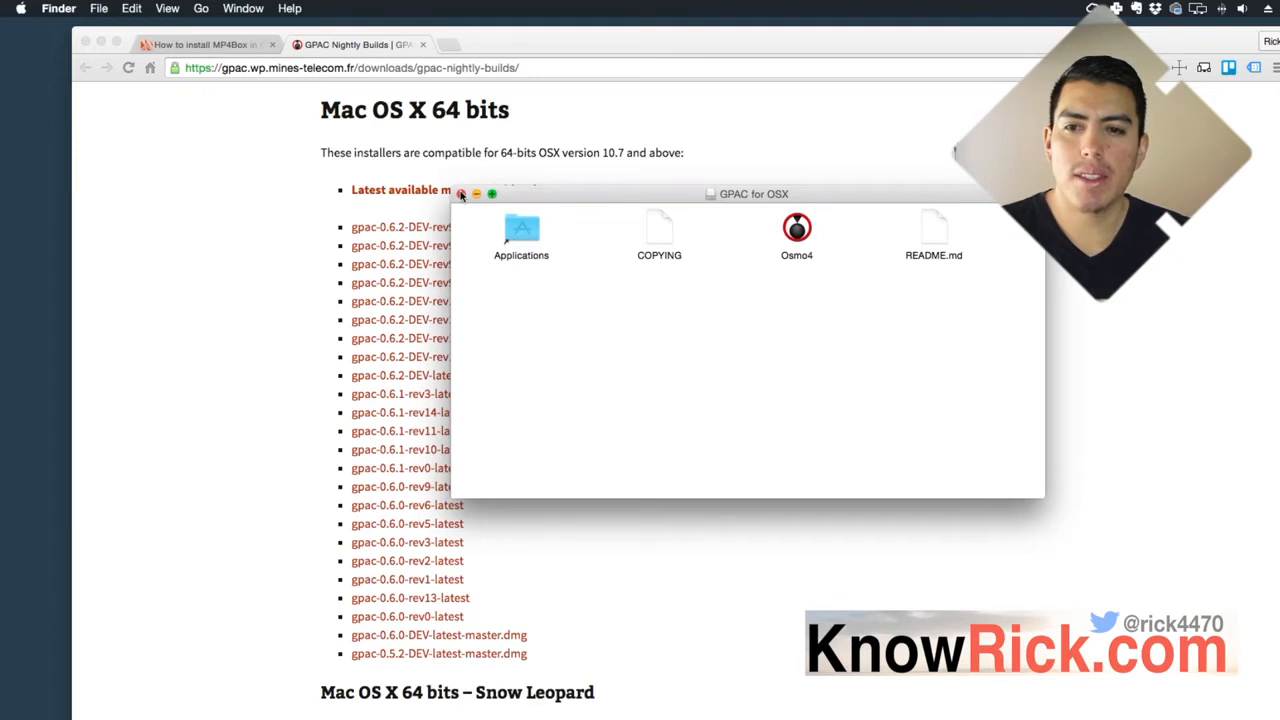
click(460, 194)
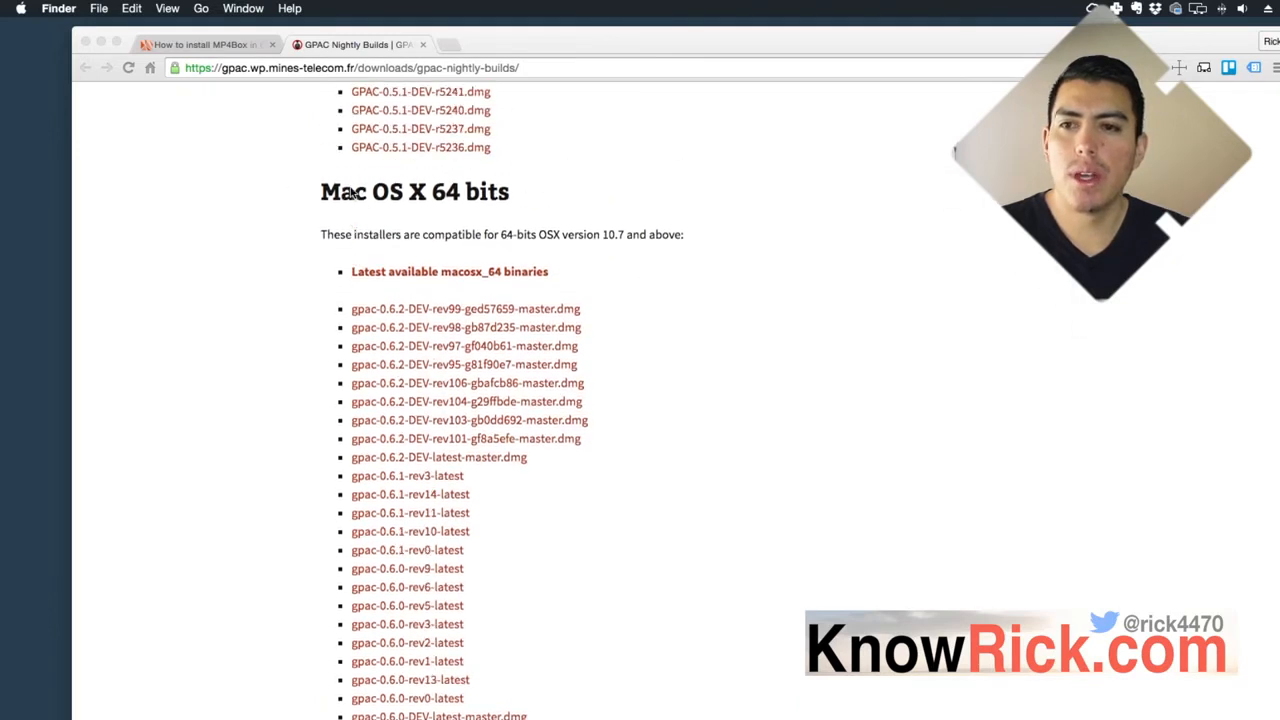
scroll(up, 3)
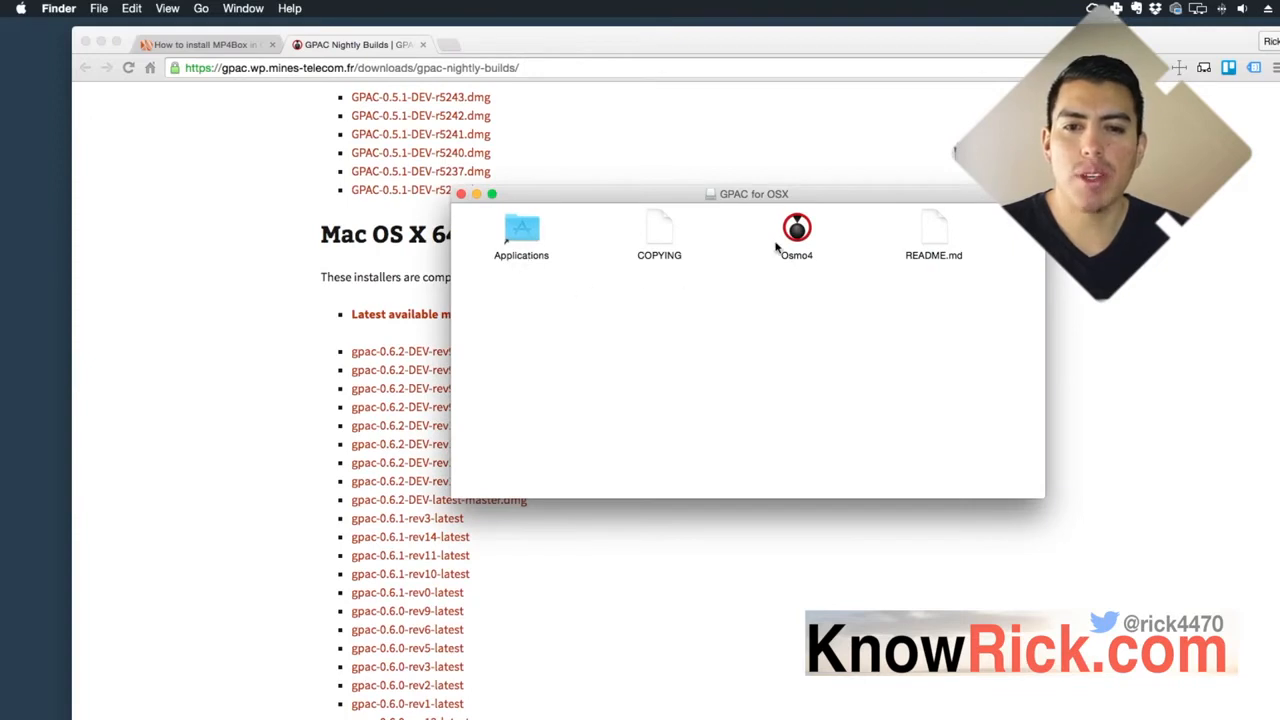
mouse_move(796, 250)
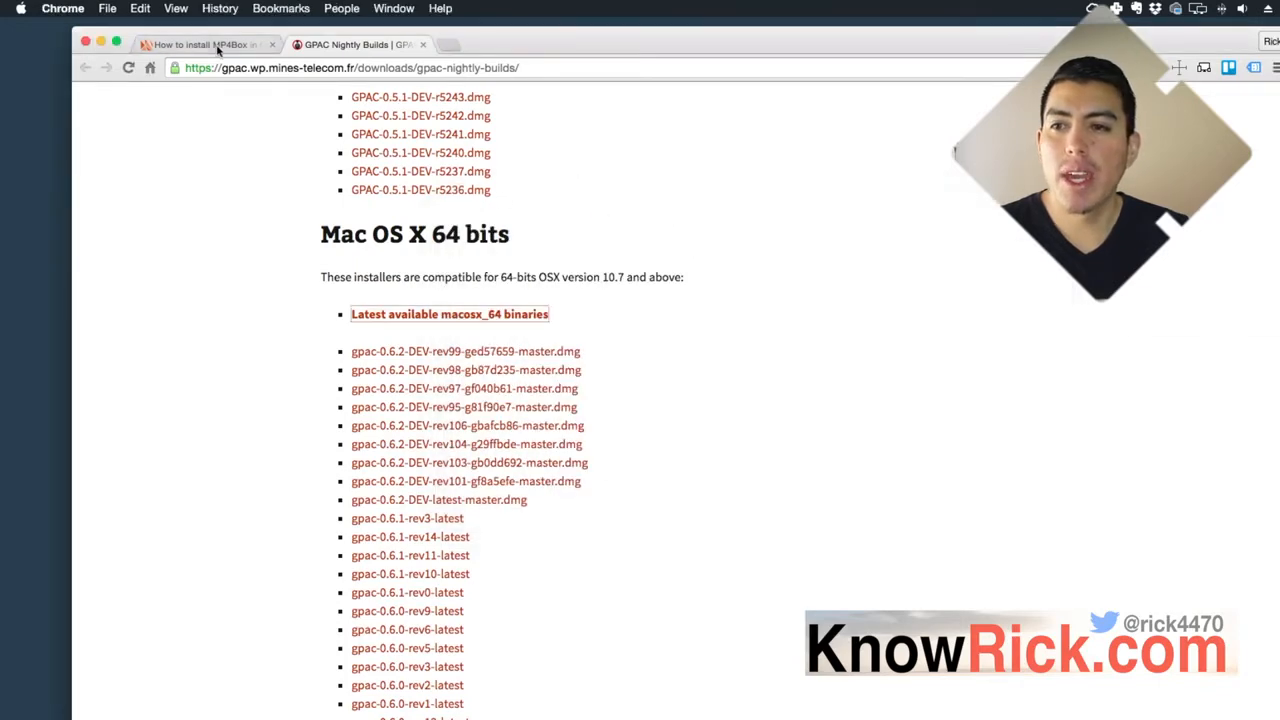
Run sudo cp /Applications/Osmo4.app/Contents/MacOS/MP4Box to /usr/local/bin and enter the password.
click(204, 44)
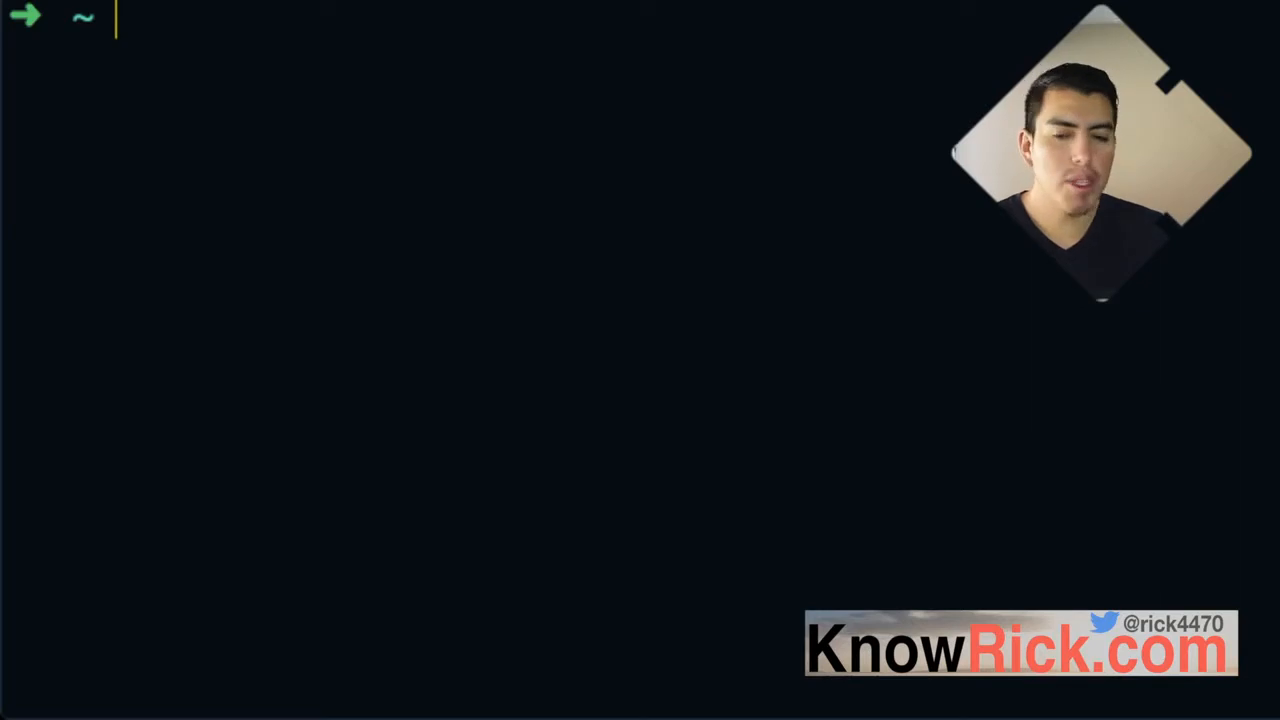
text(sudo)
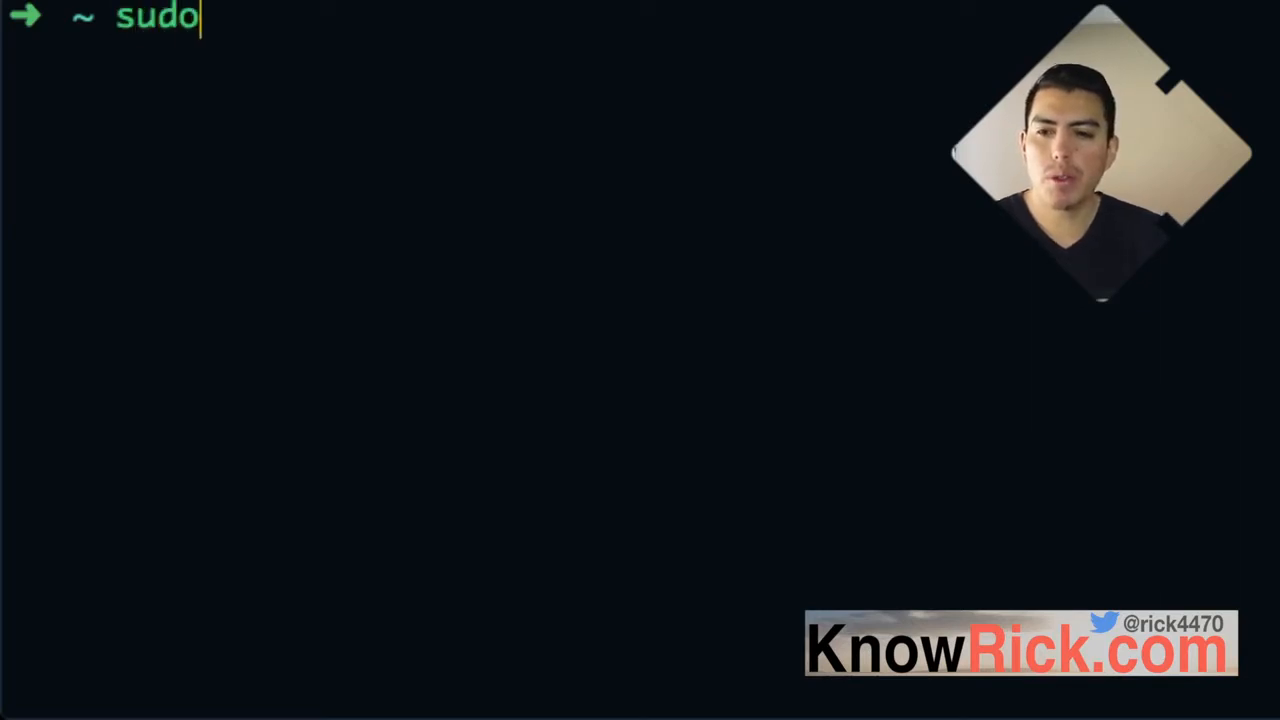
text(cp /Applications/)
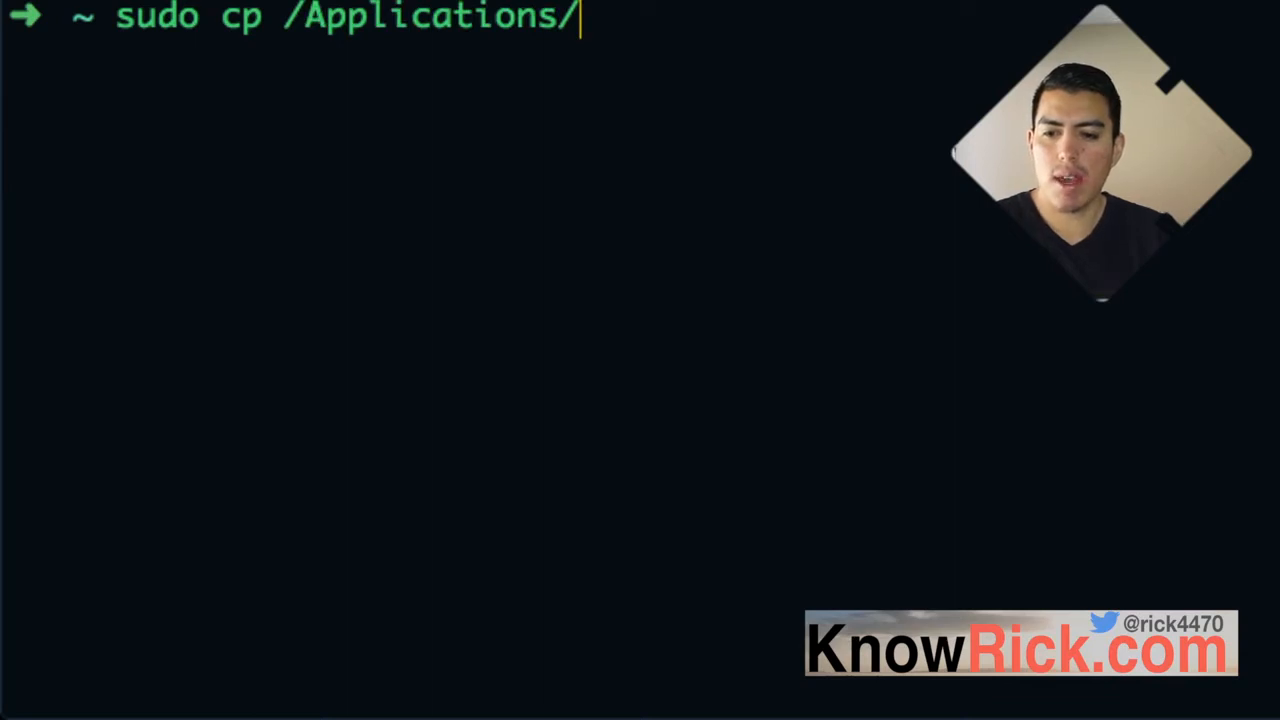
text(Osmo4.app/)
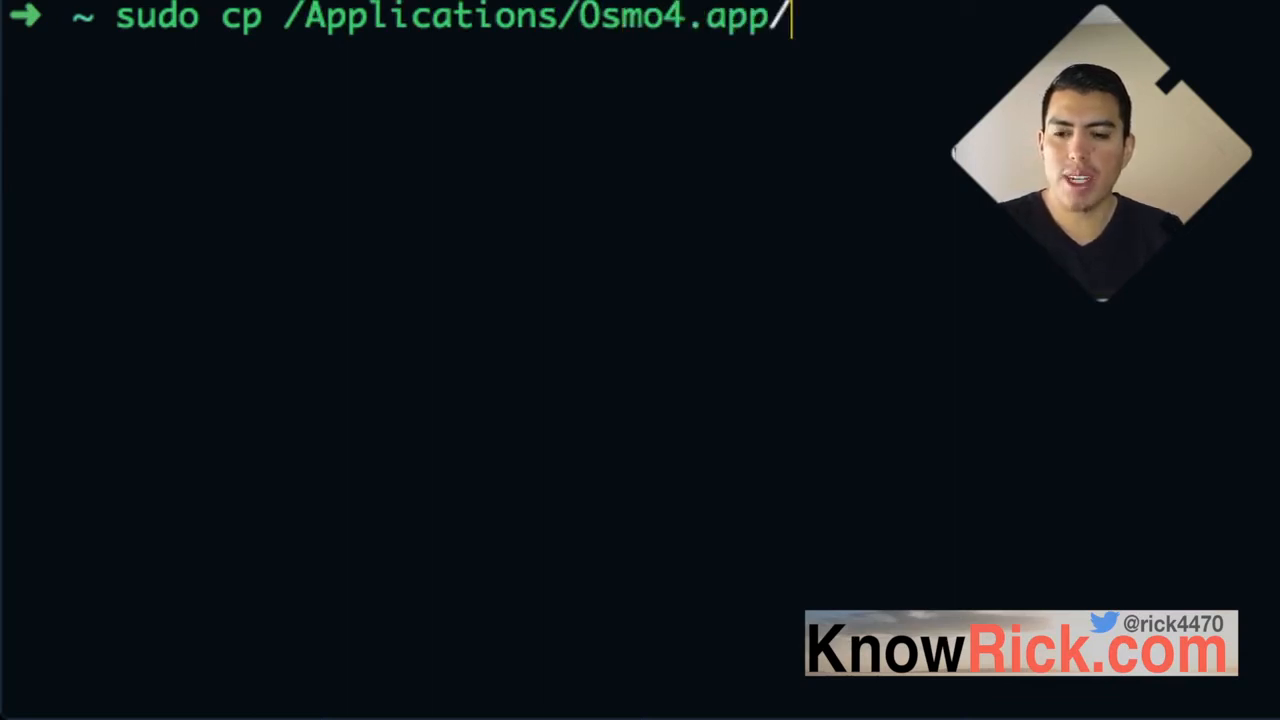
text(Contents/)
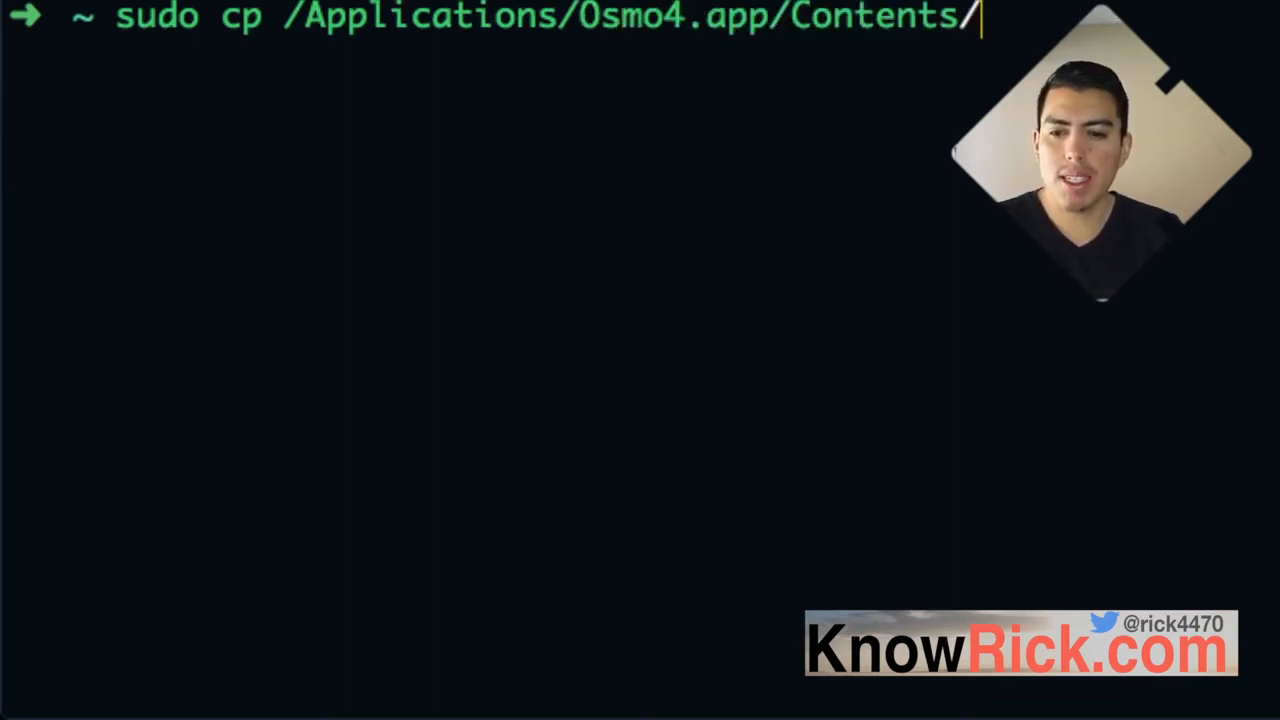
text(Ma)
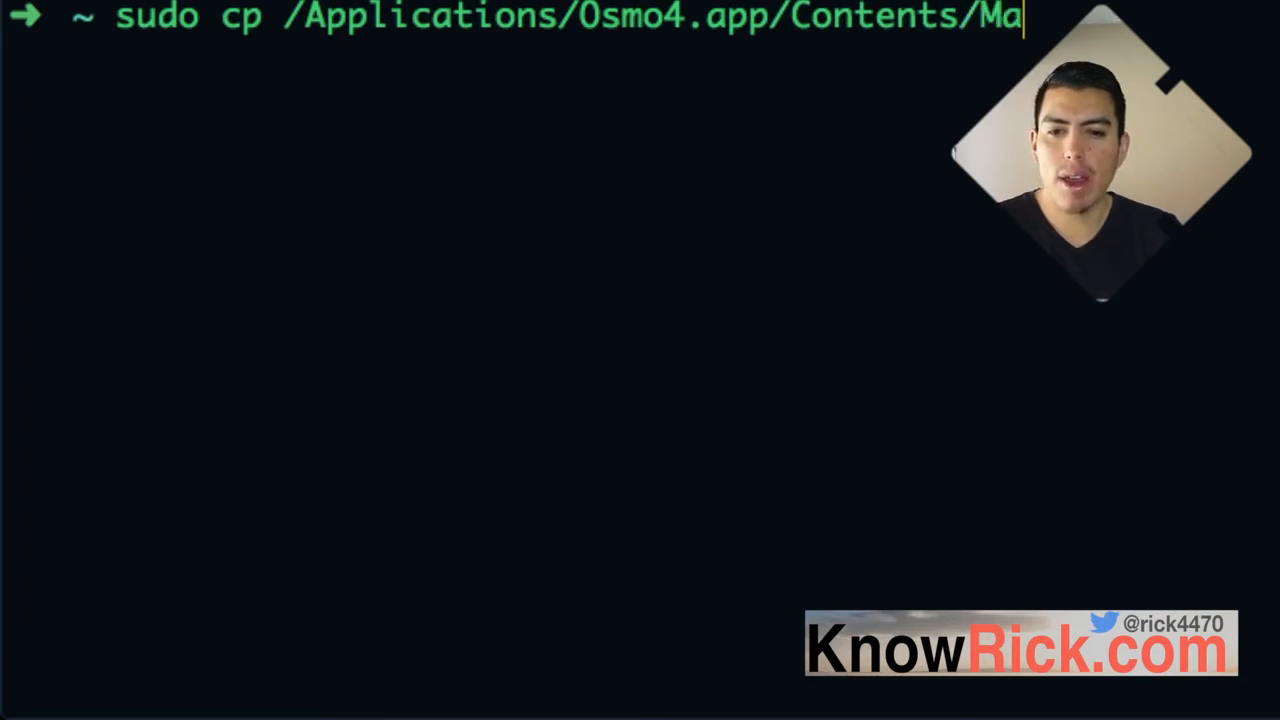
text(cOS/M)
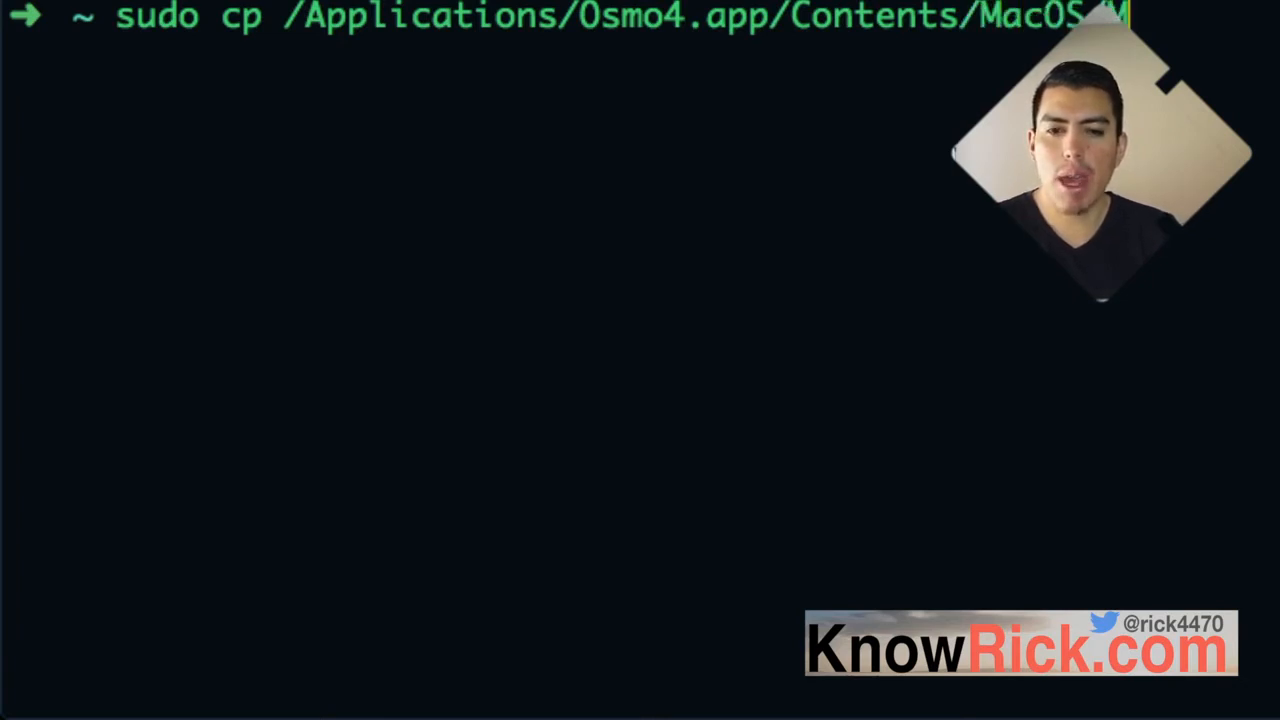
text(P4b)
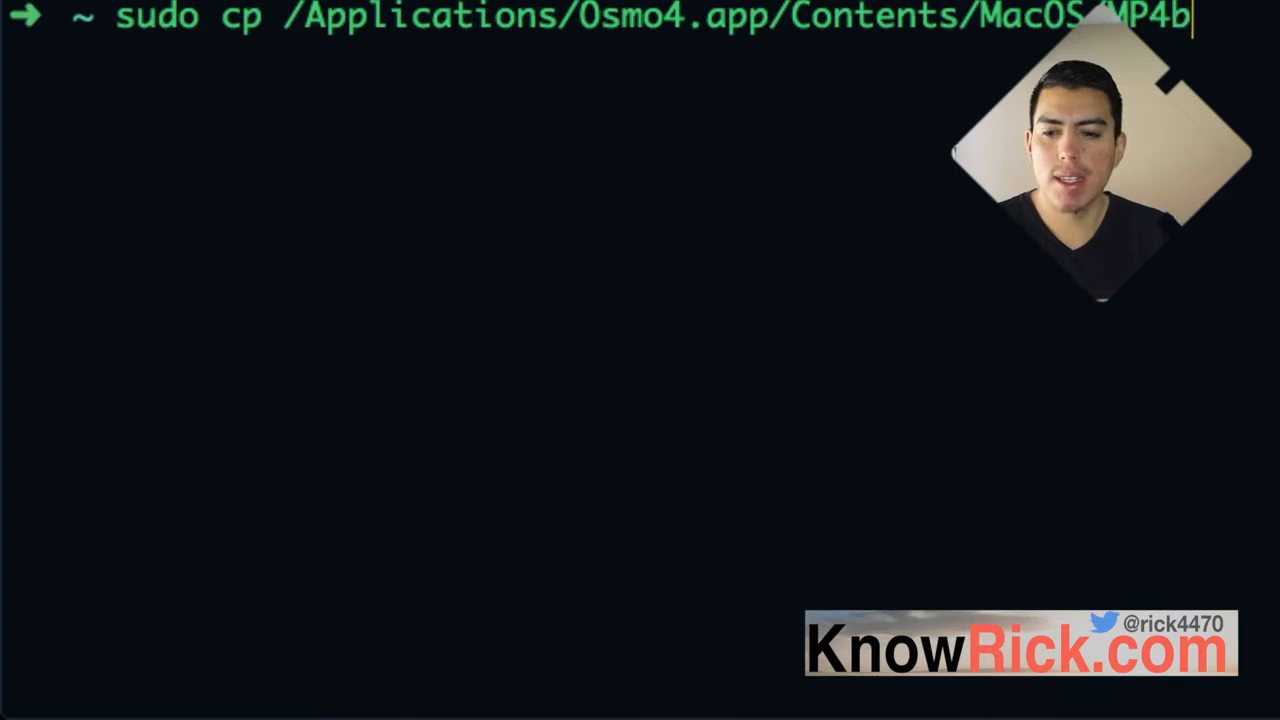
text(ox /)
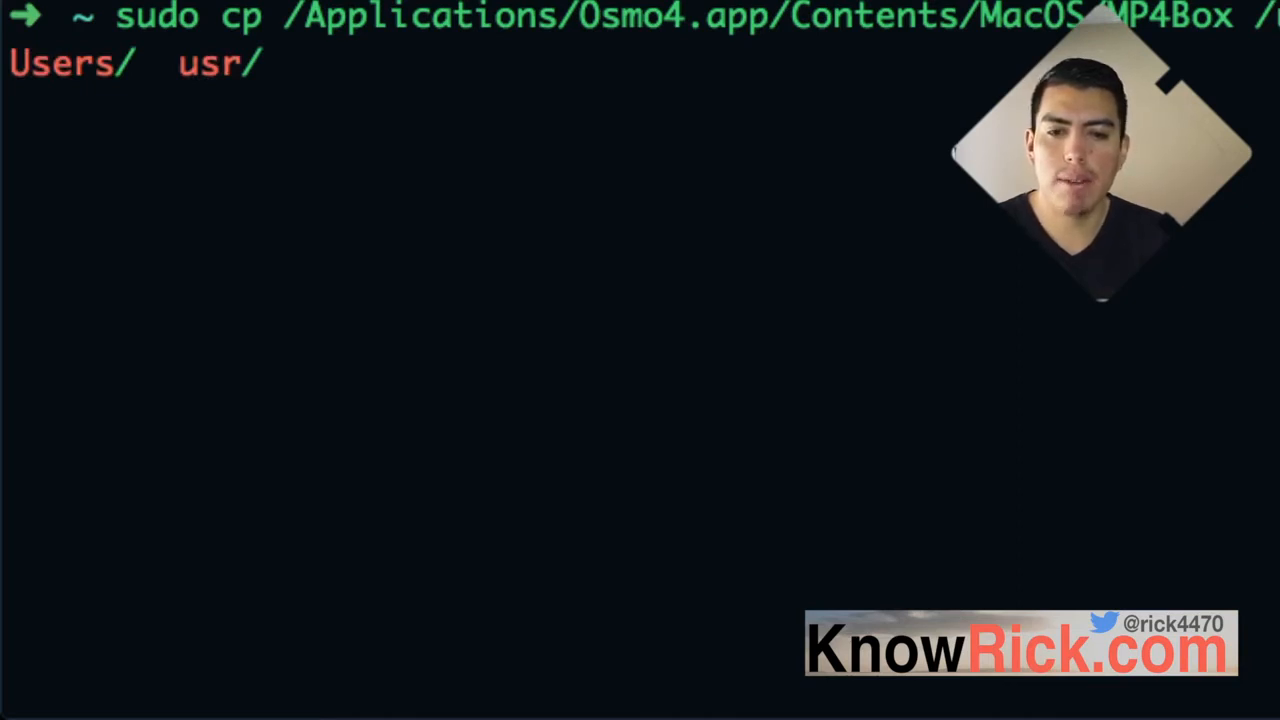
key(Return)
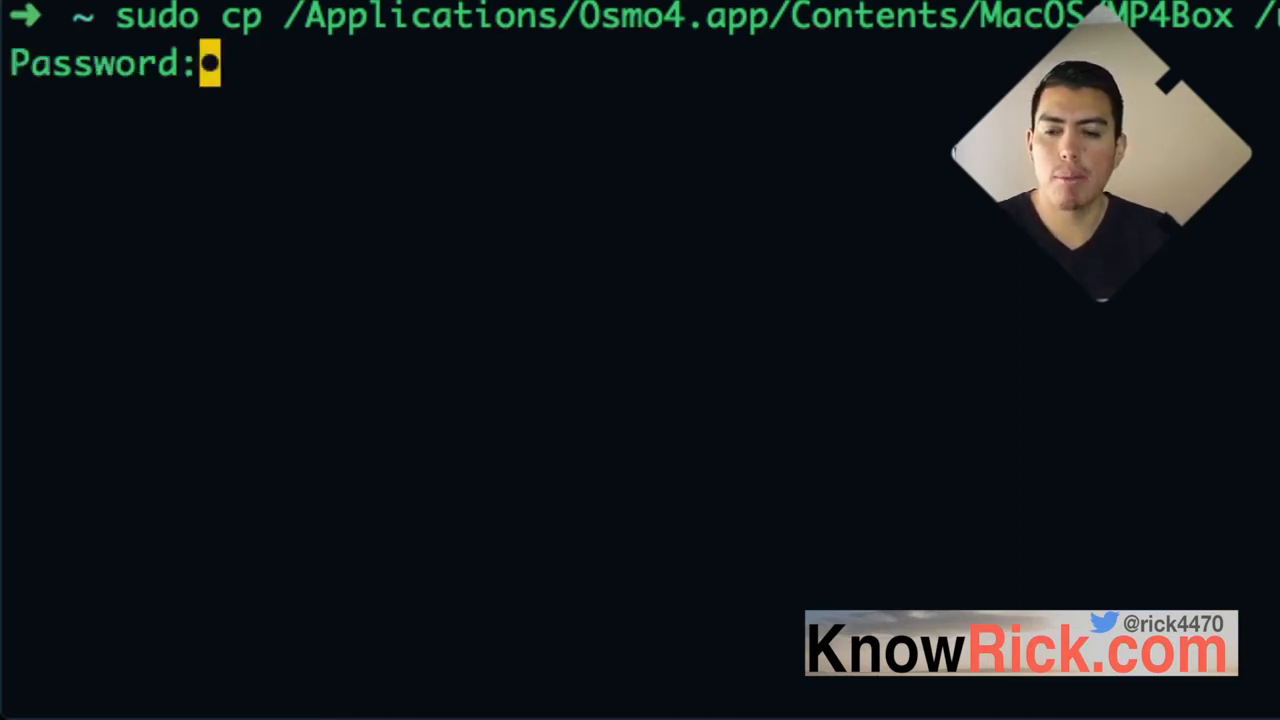
key(Return)
text(sudo cp -R /)
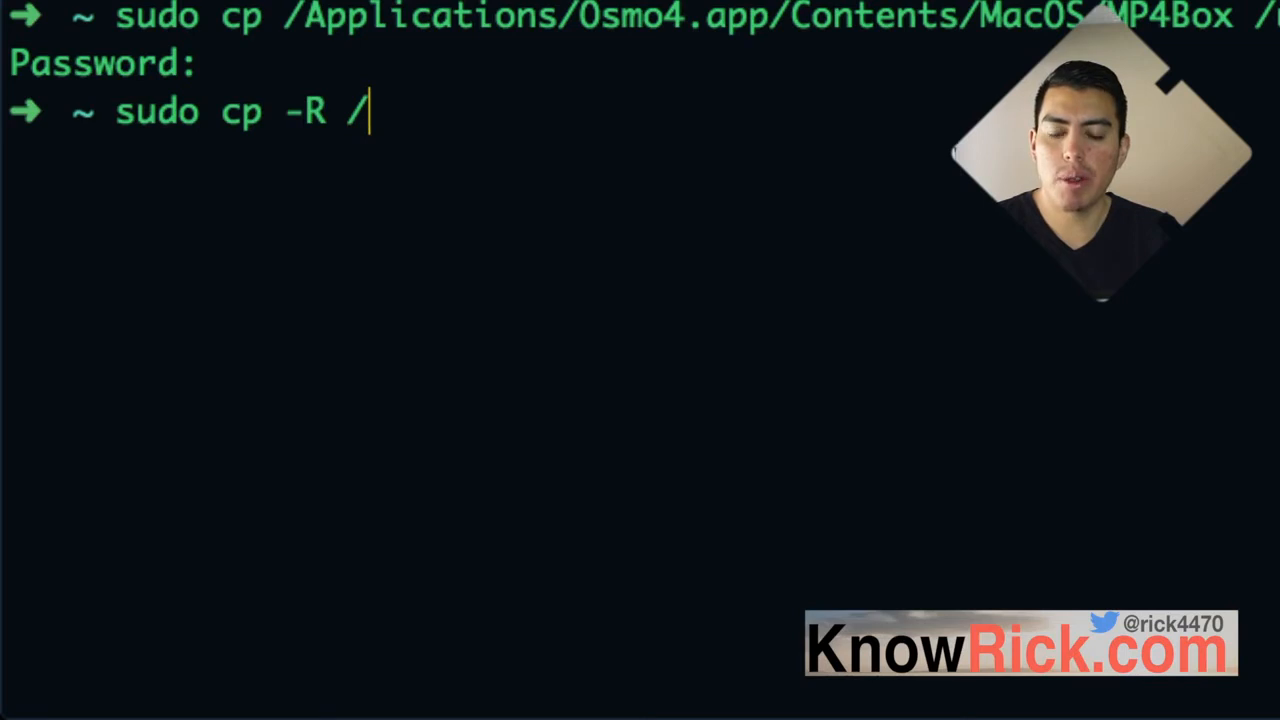
Run sudo cp -R of Osmo4.app/Contents/MacOS/lib/* into /usr/local/lib.
text(Applications/)
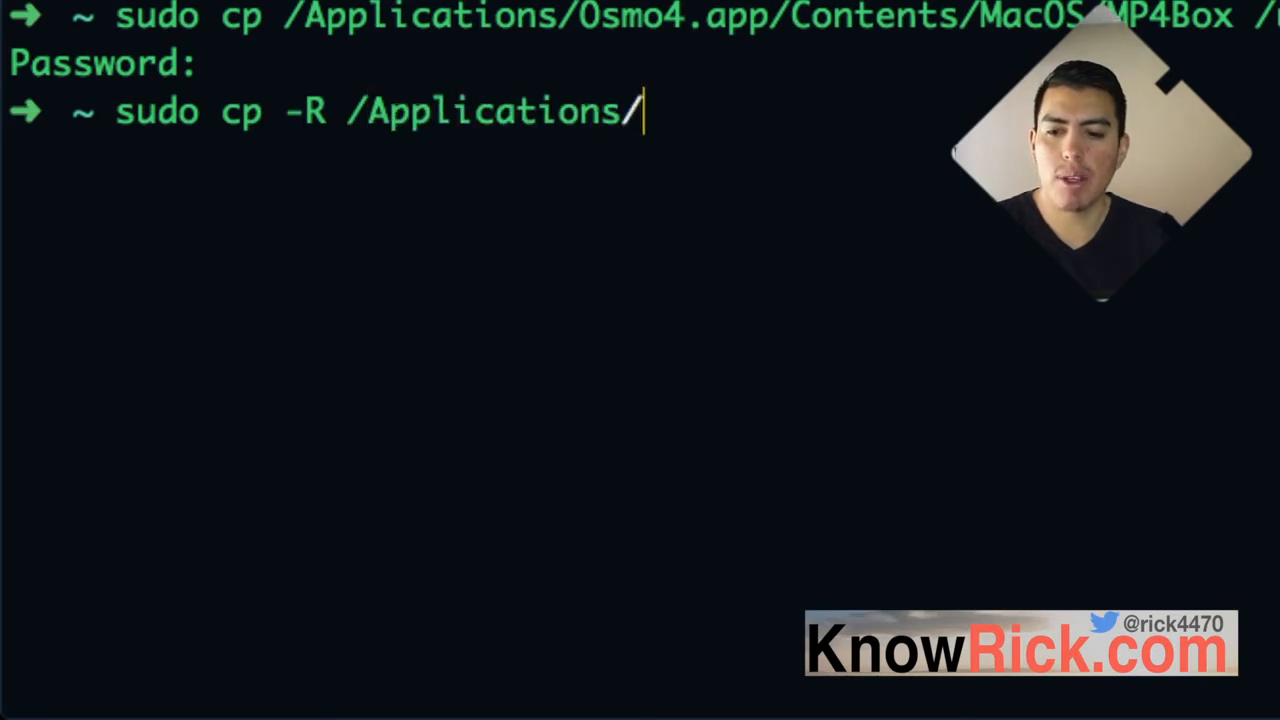
text(Osmo4.app/)
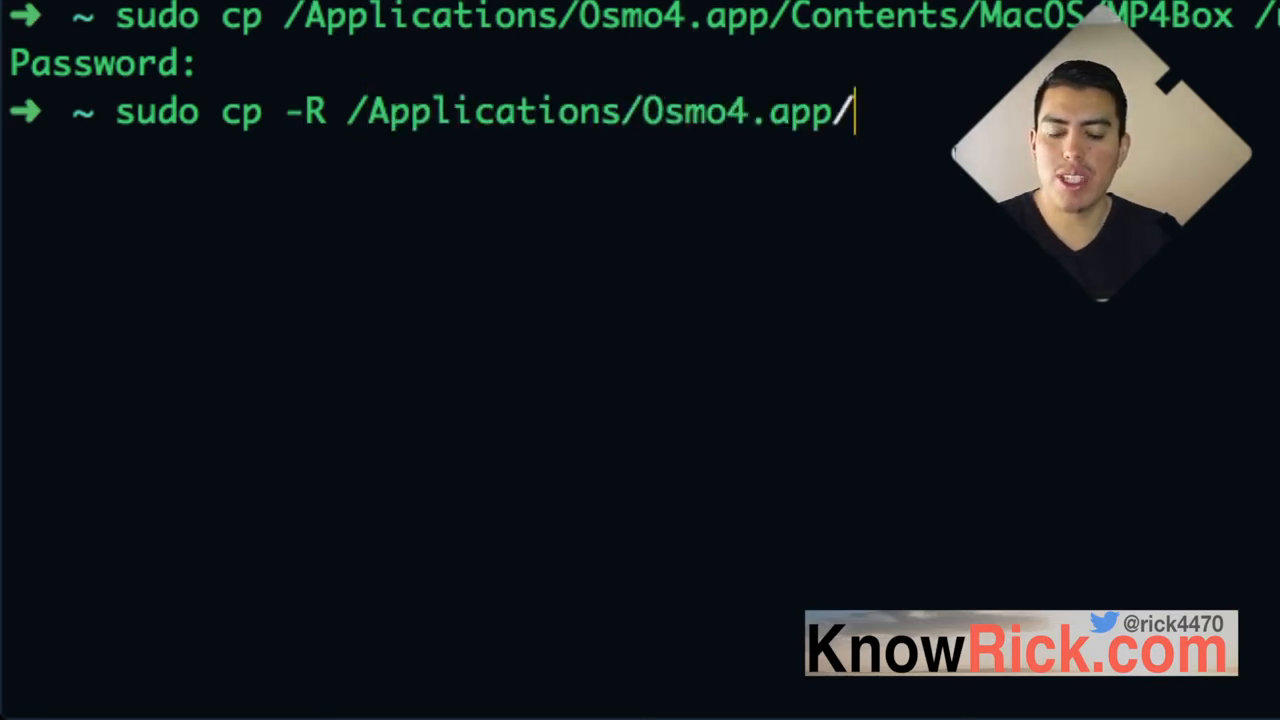
text(cont)
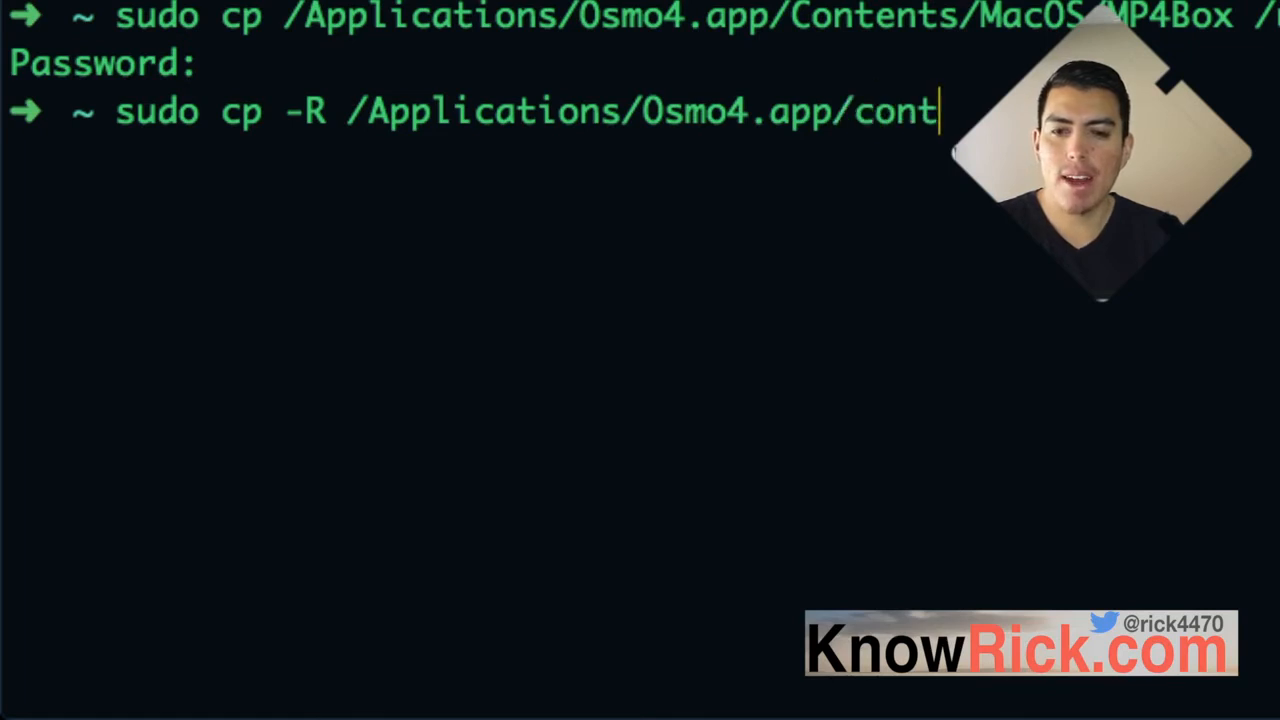
text(ent)
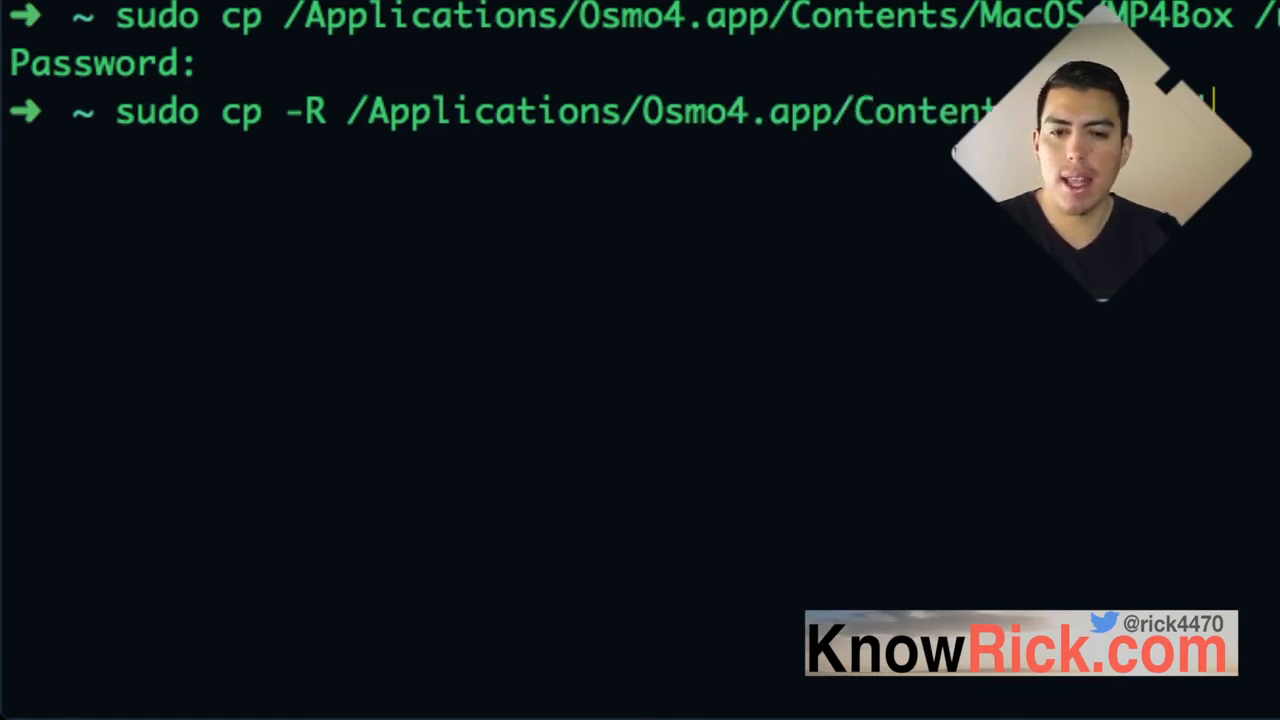
text(b/*)
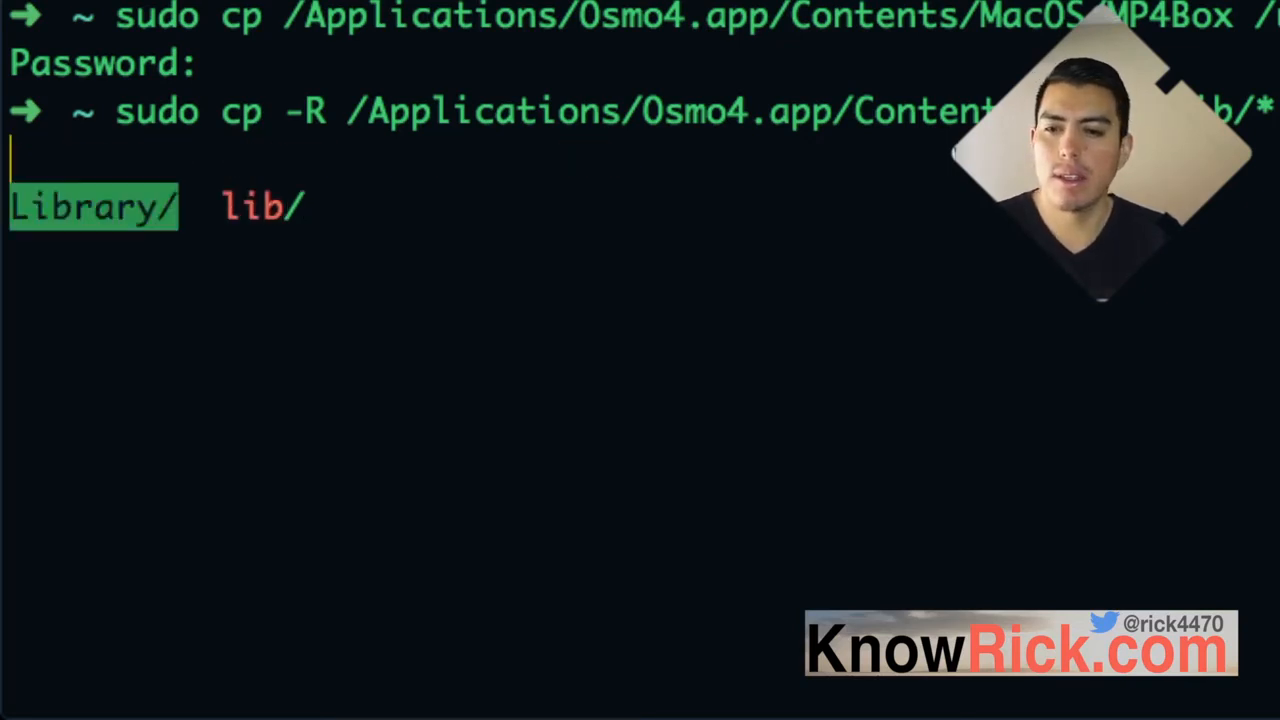
key(Return)
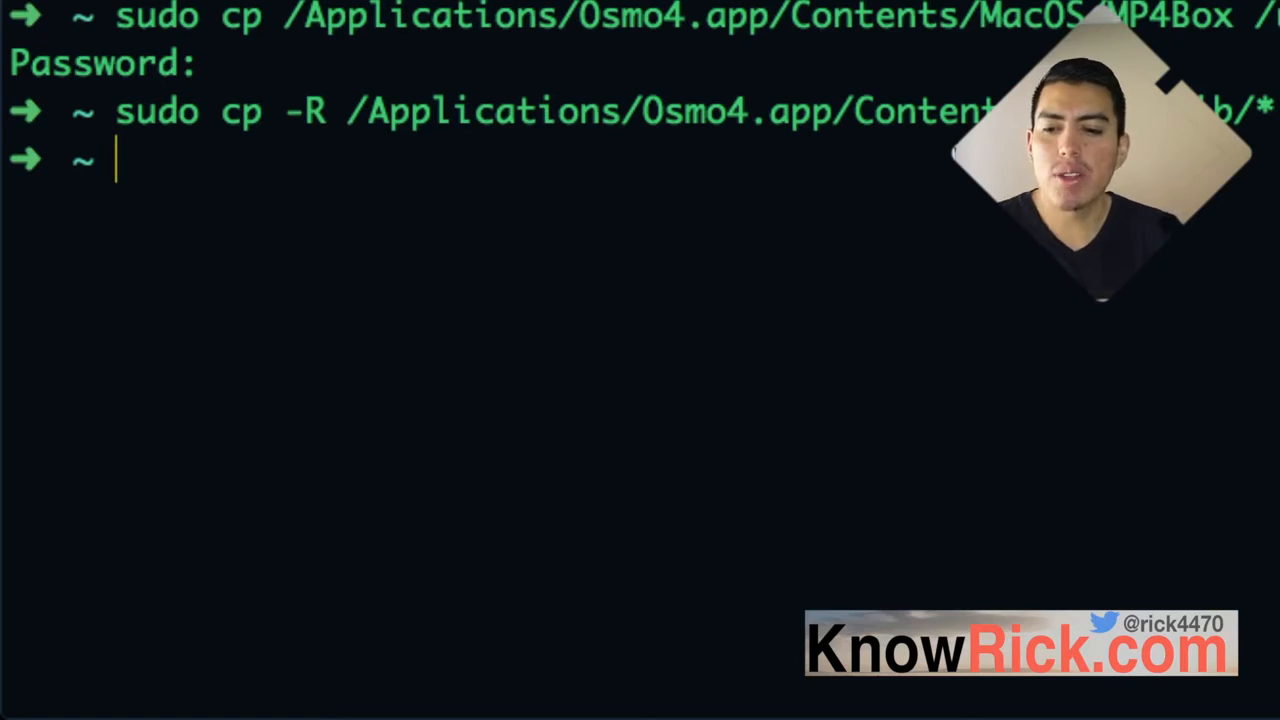
Run MP4Box for its help listing, then MP4Box -version reporting GPAC 0.5.2-DEV.
text(MP)
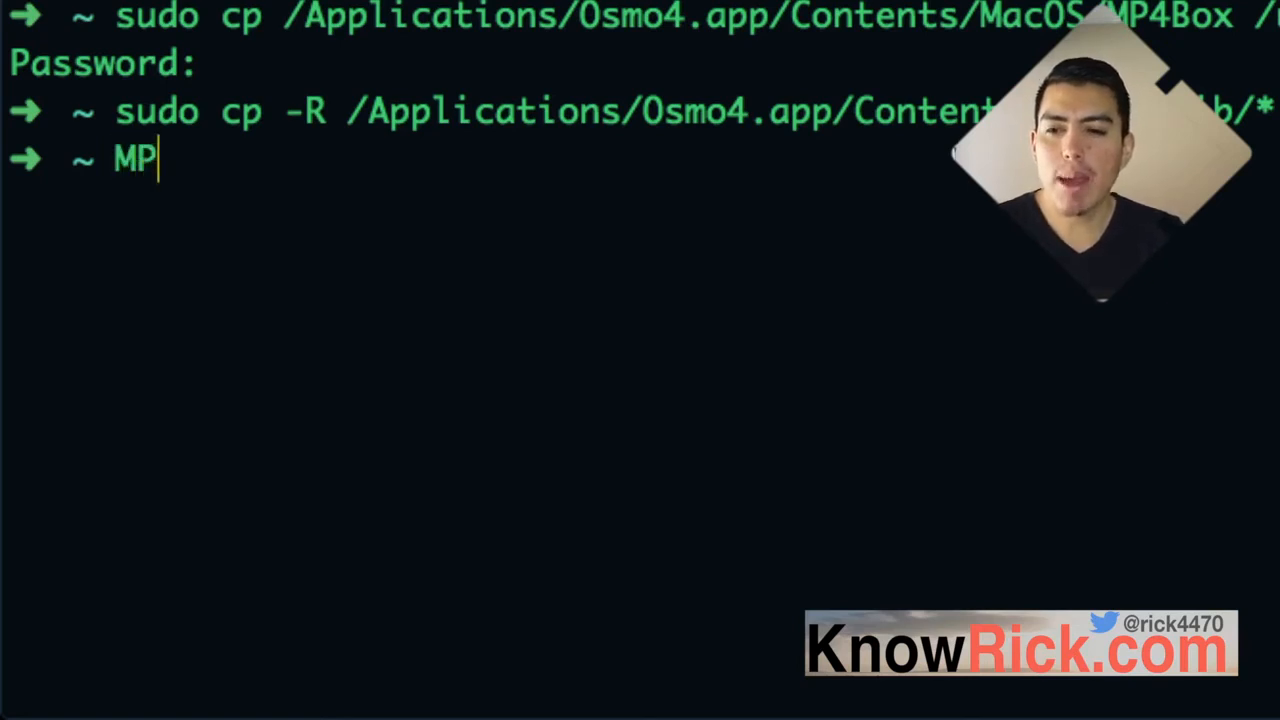
text(4bo)
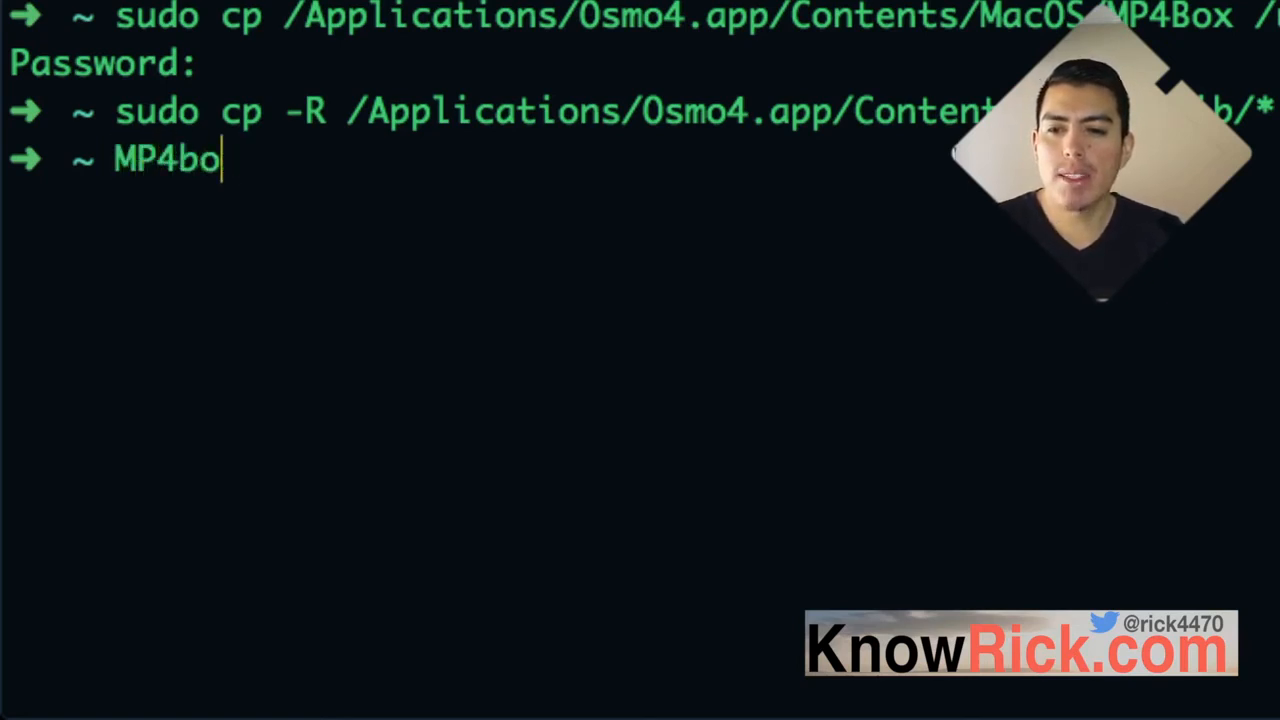
key(Return)
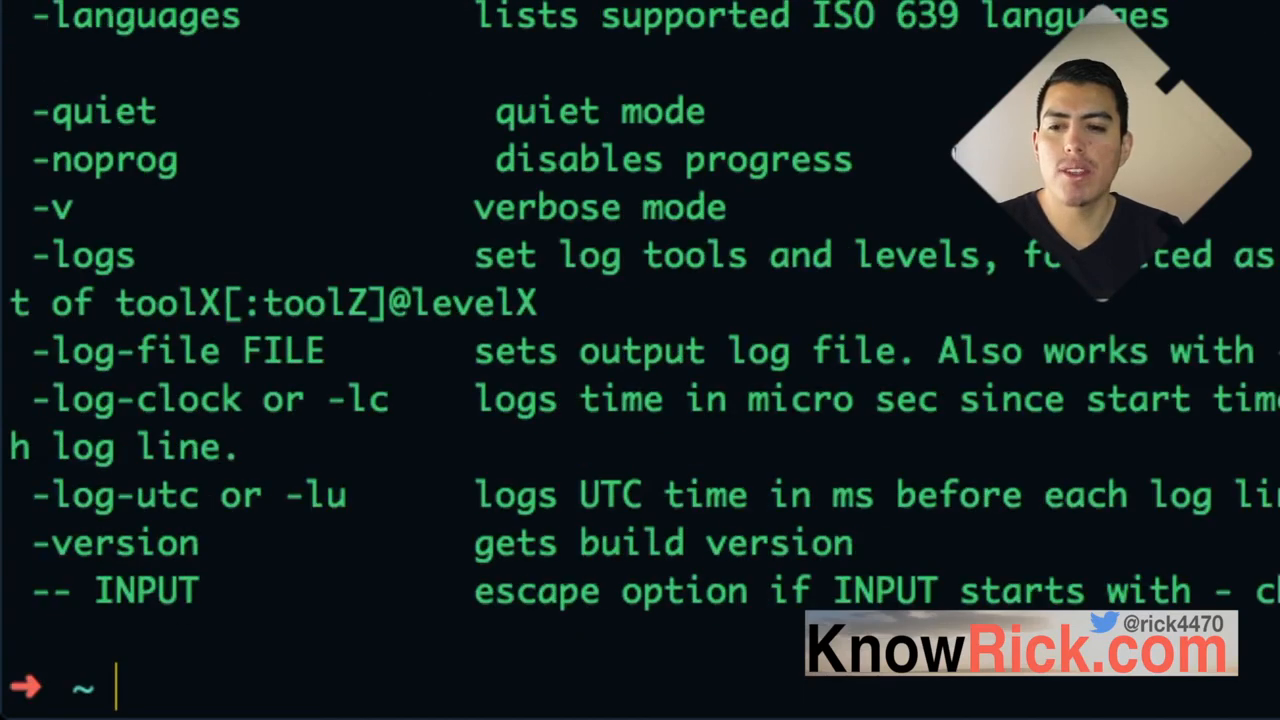
text(MP4Box)
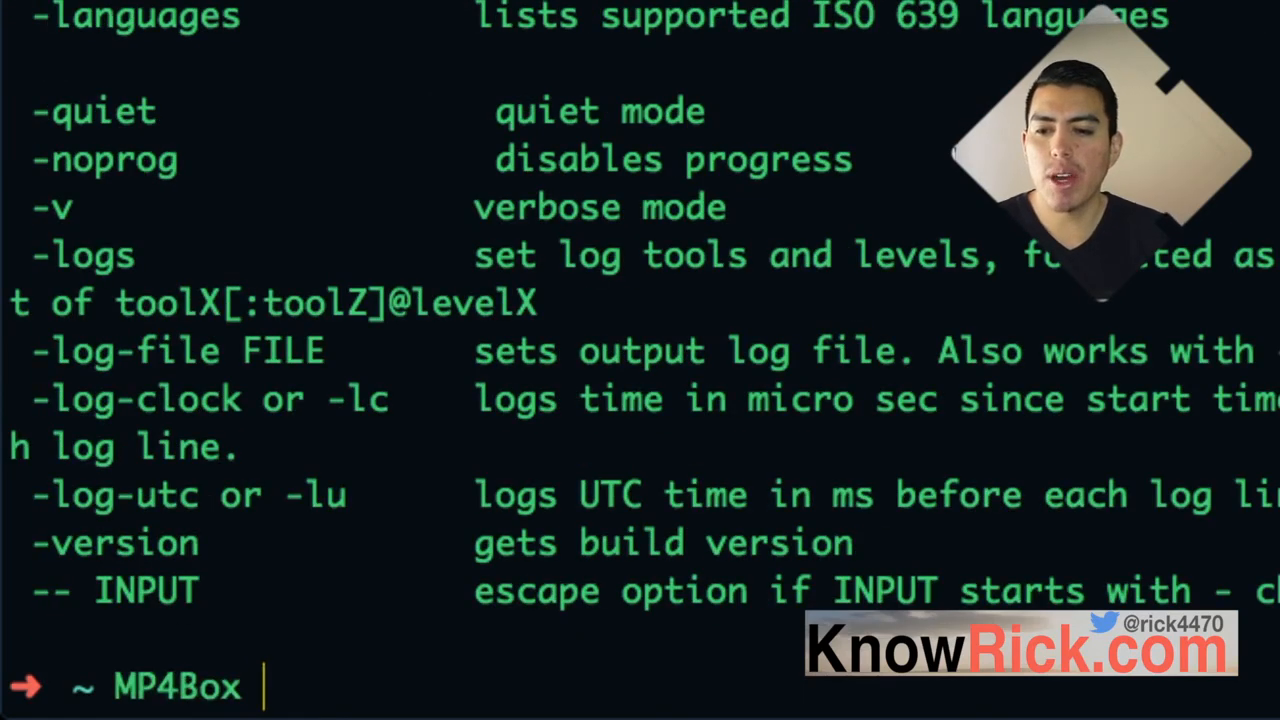
text(-version)
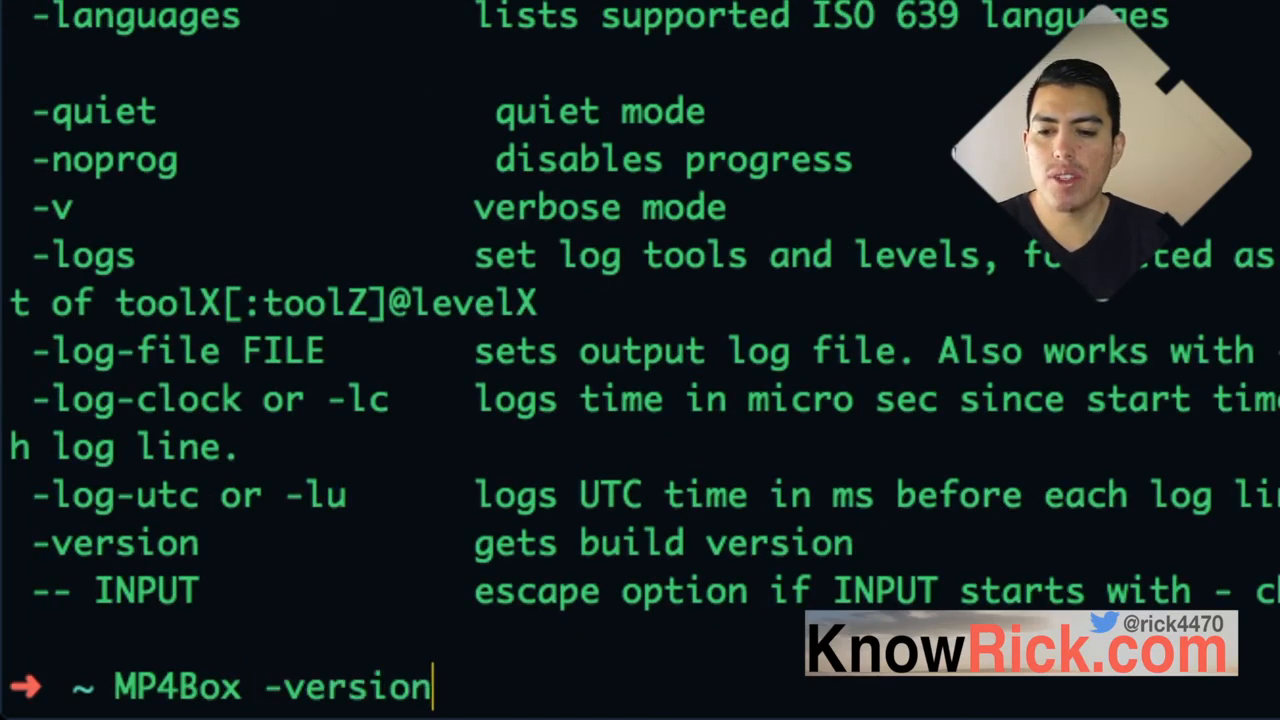
key(Return)
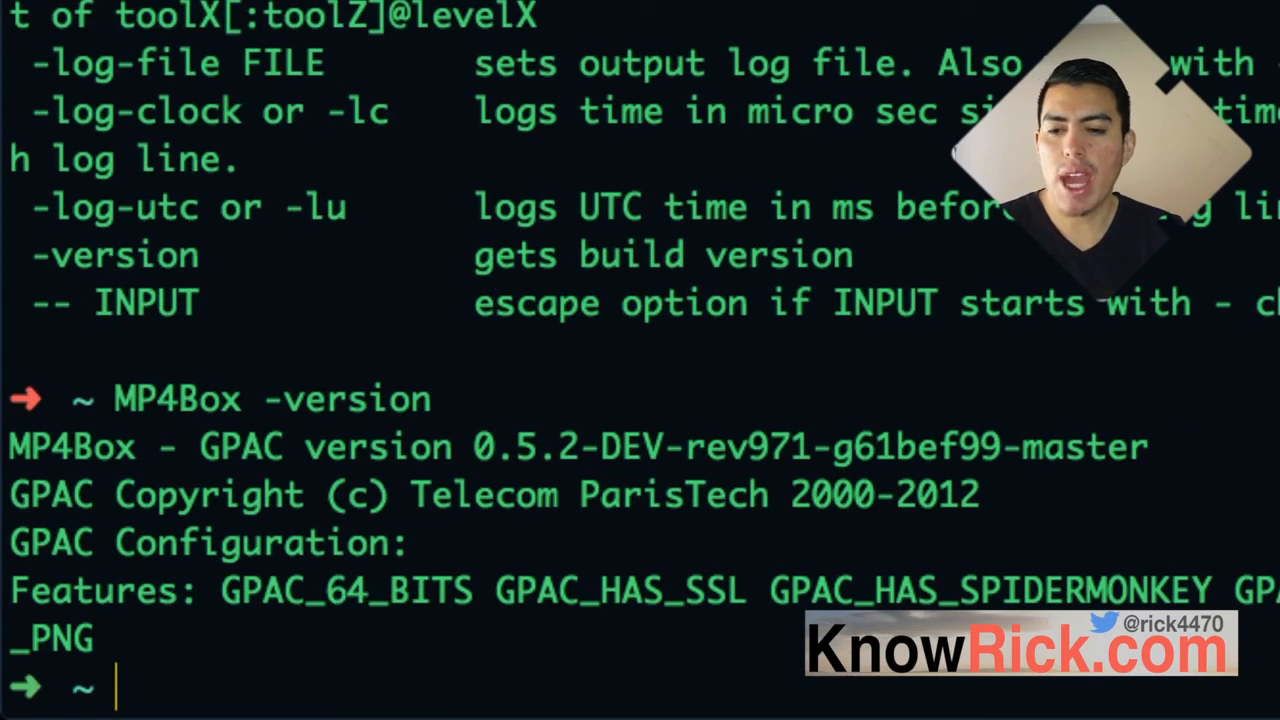